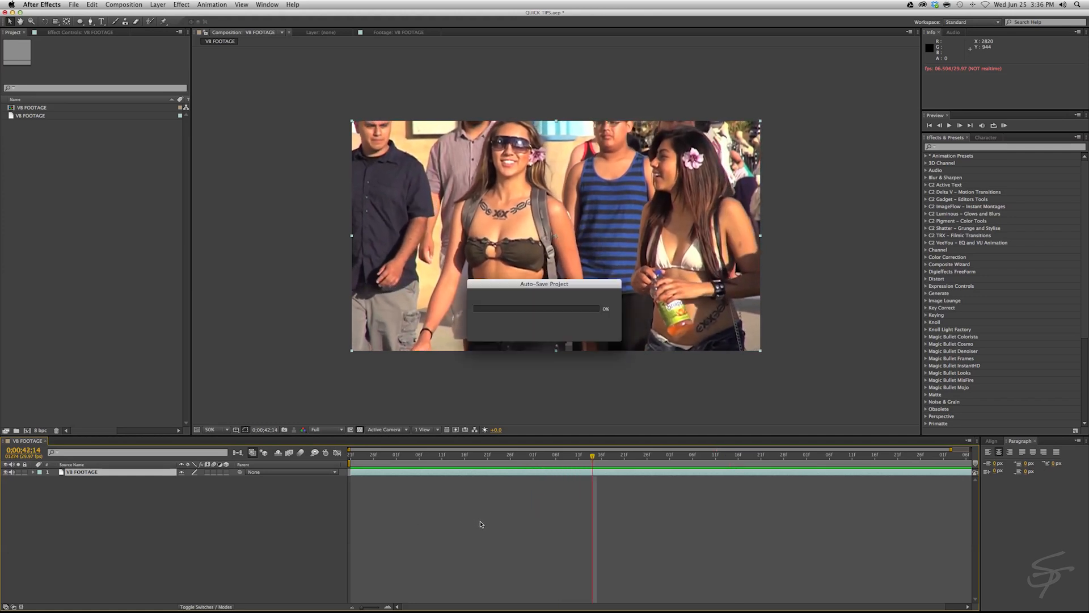
- Add an adjustment layer above the footage with Fast Blur at blurriness 77
left_click(154, 4)
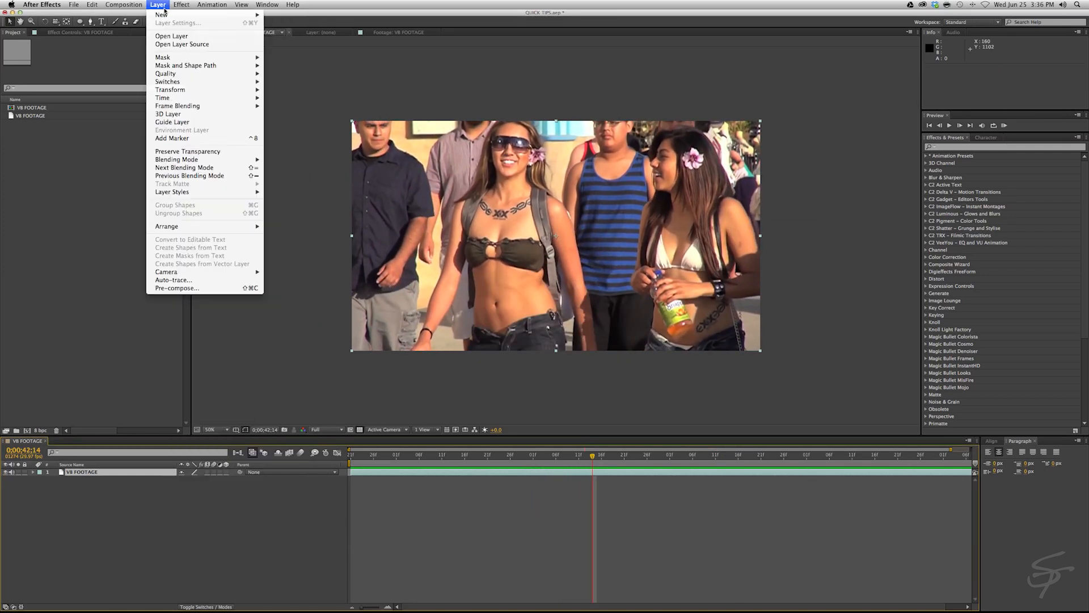
left_click(294, 75)
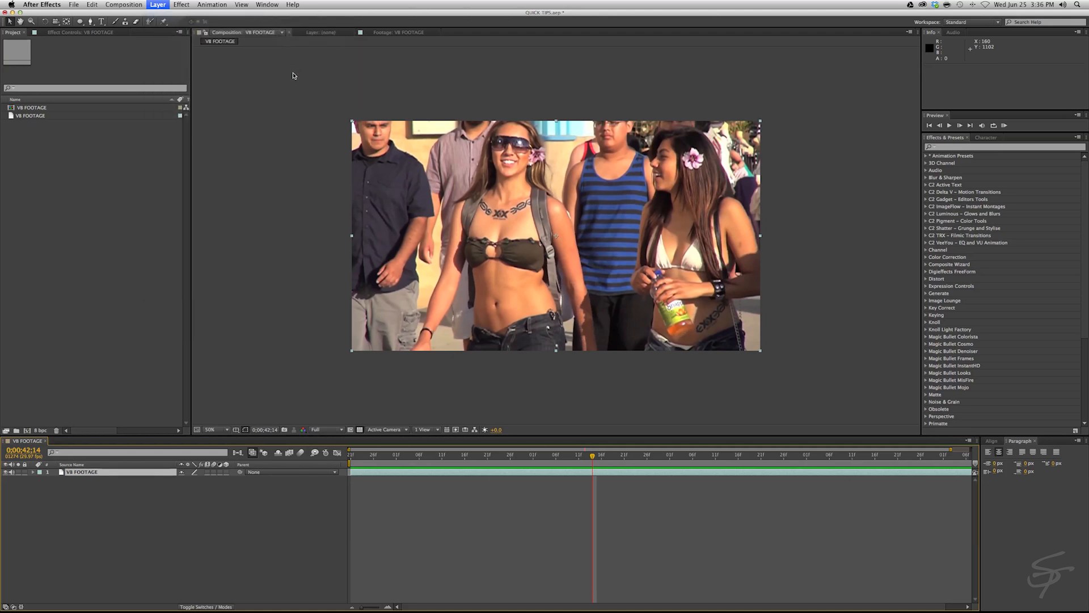
left_click(179, 4)
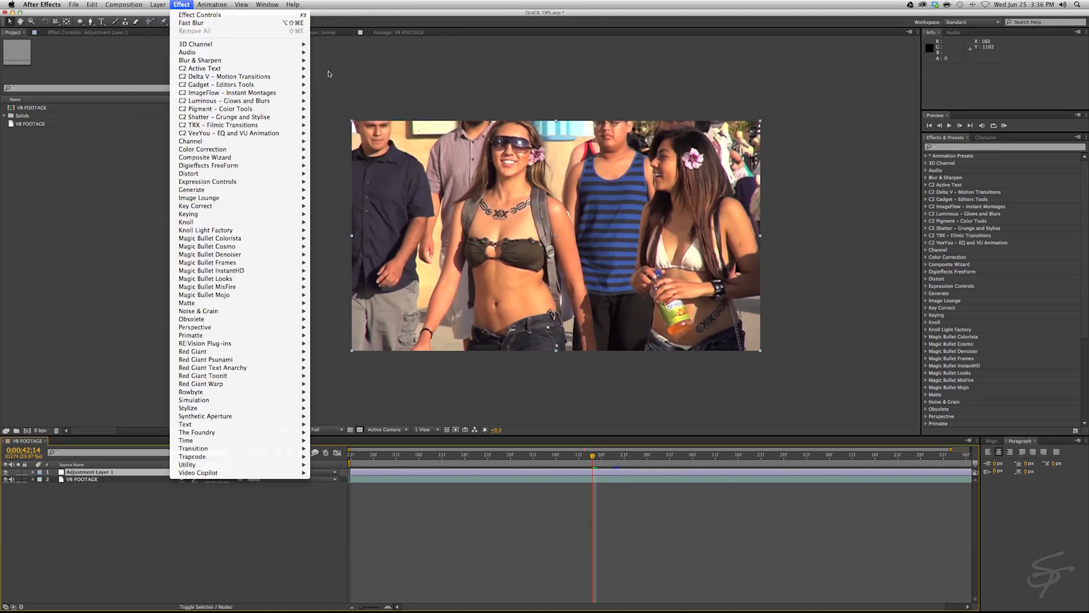
mouse_move(199, 61)
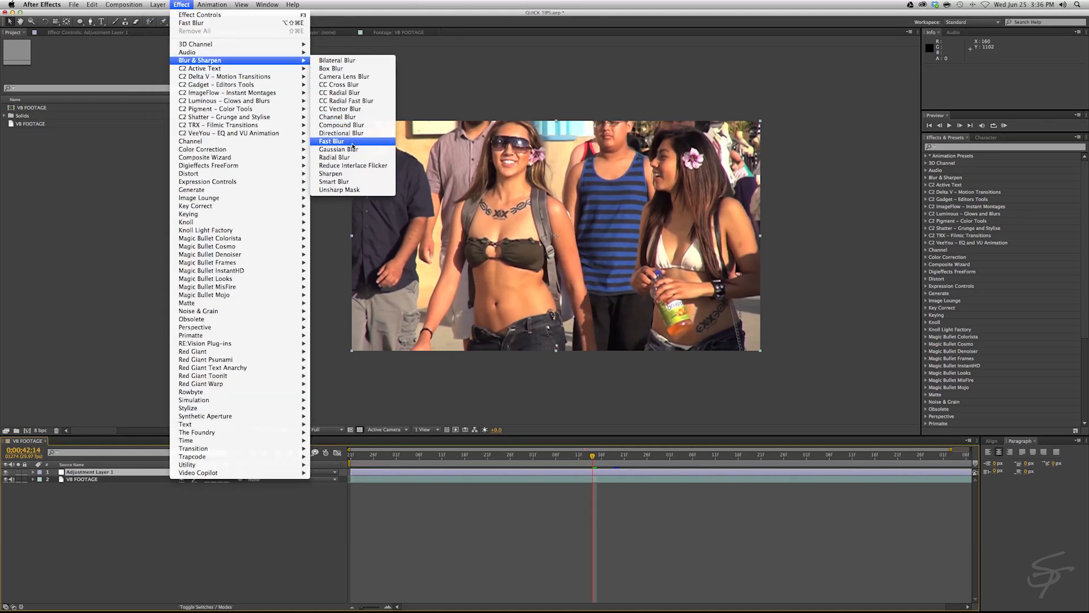
left_click(331, 141)
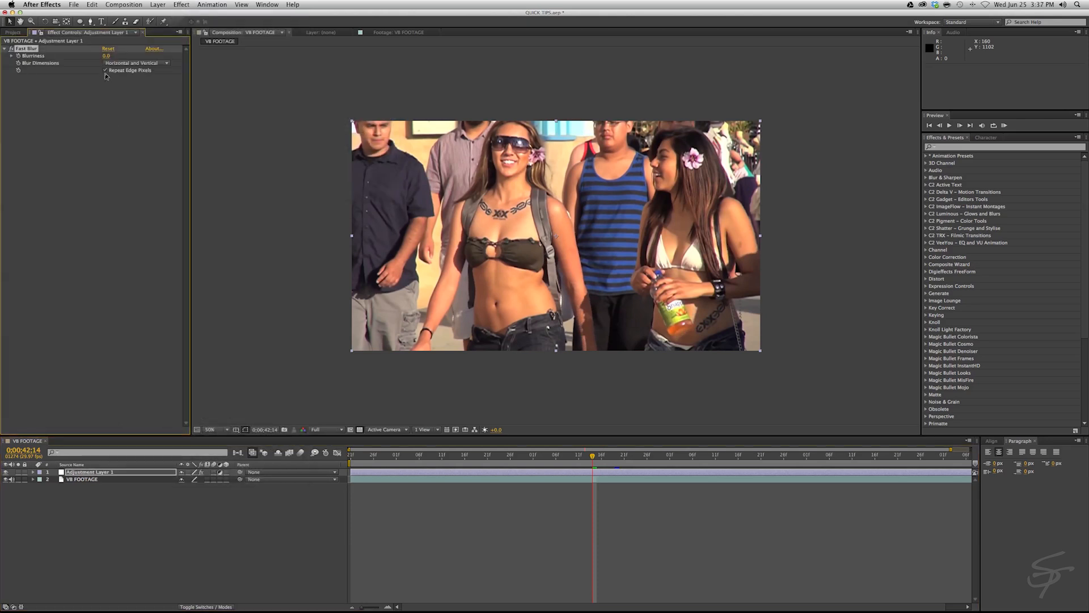
left_click(102, 54)
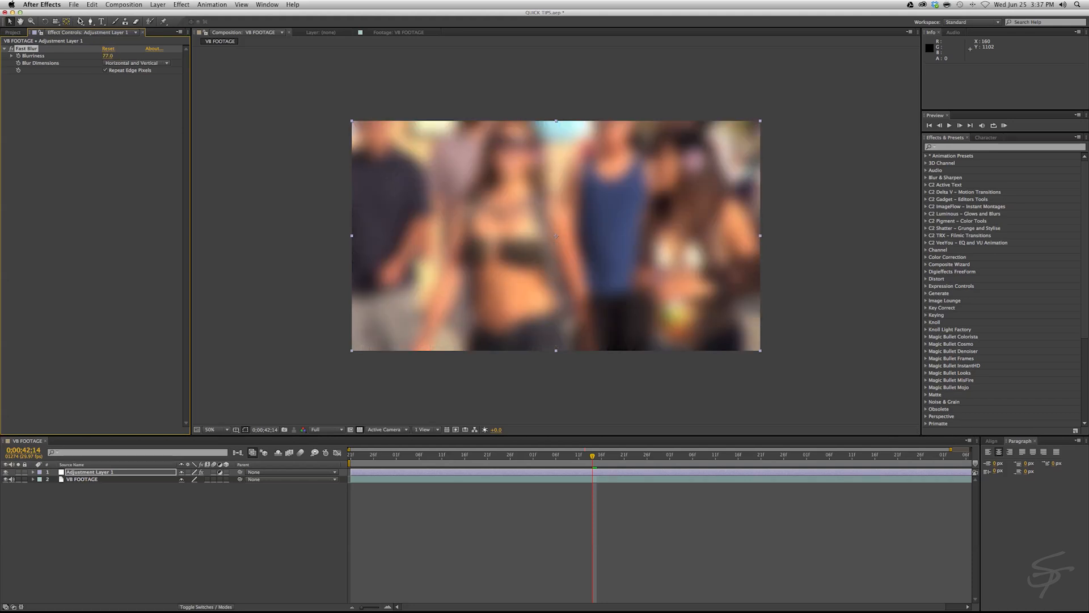
- Select the Ellipse tool to draw an oval mask around the woman's face
left_click(32, 471)
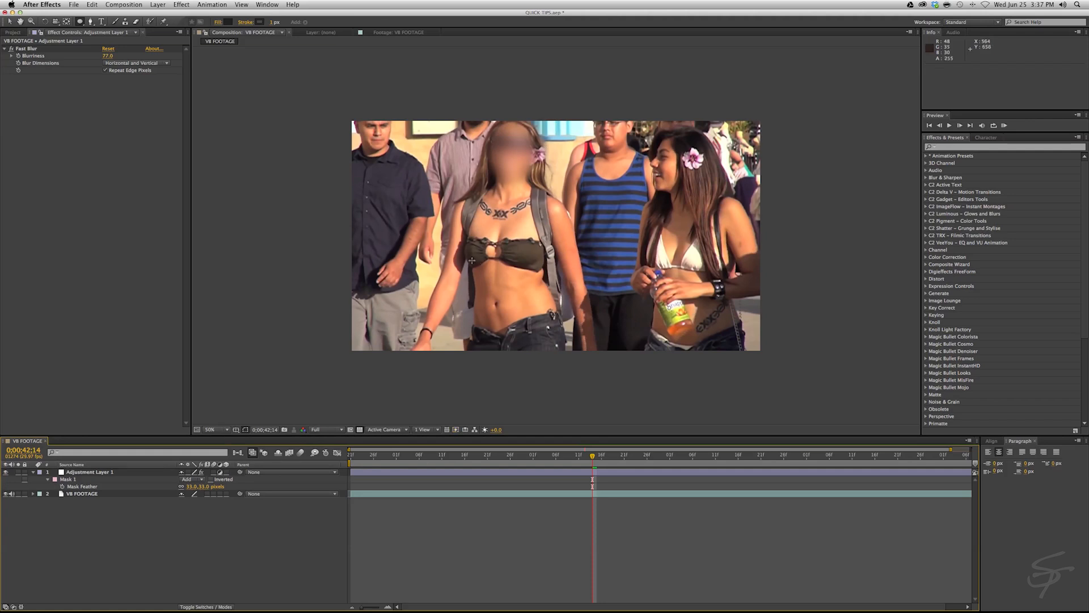
mouse_move(302, 438)
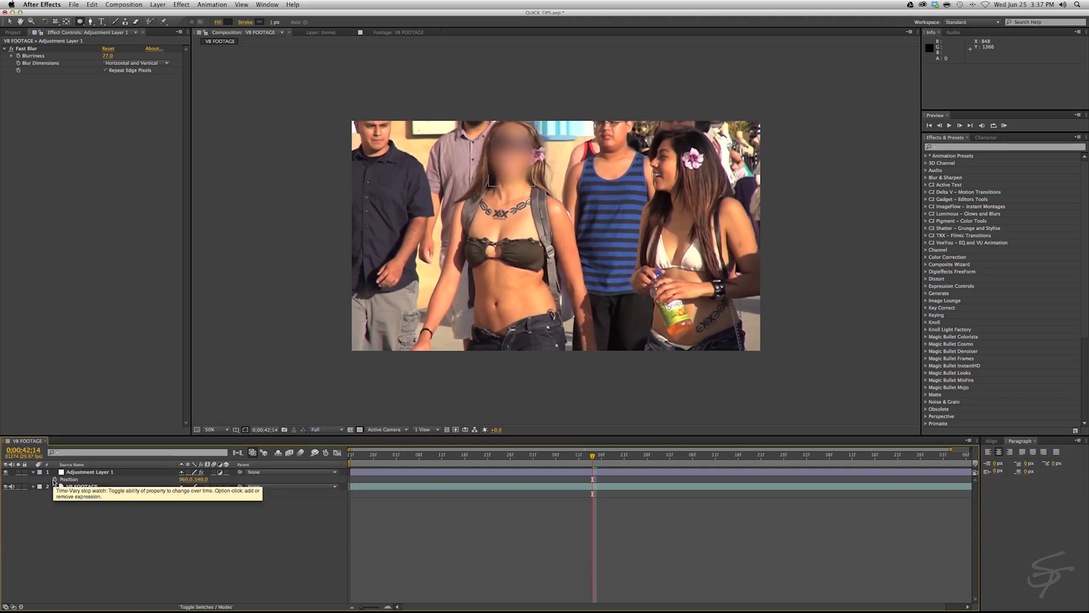
- Keyframe the adjustment layer's position, dragging the blurred oval back over her face
left_click(56, 480)
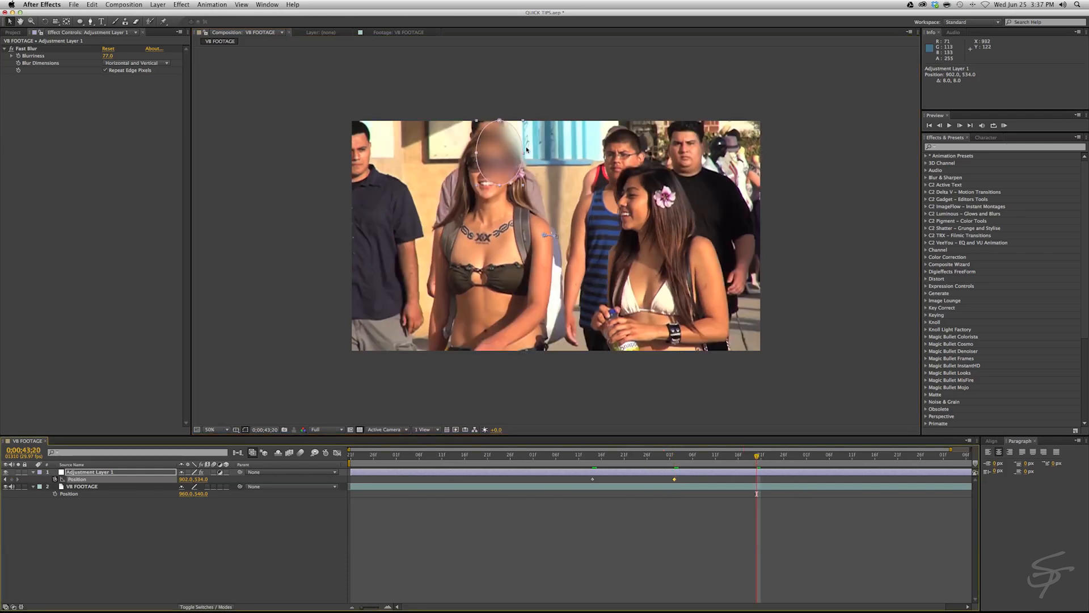
left_click_drag(526, 145, 481, 182)
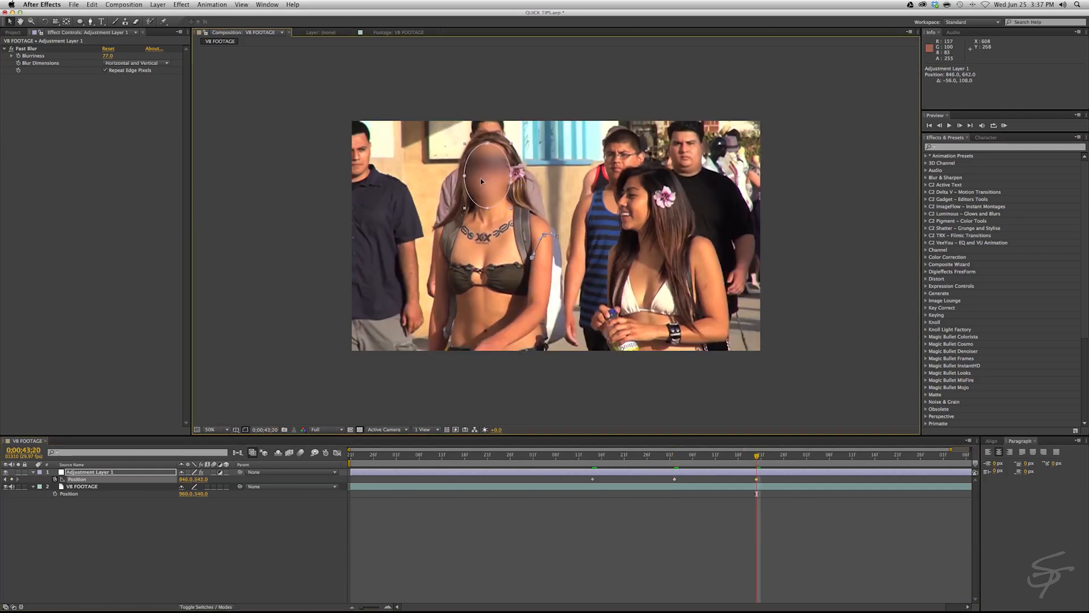
left_click_drag(482, 183, 486, 174)
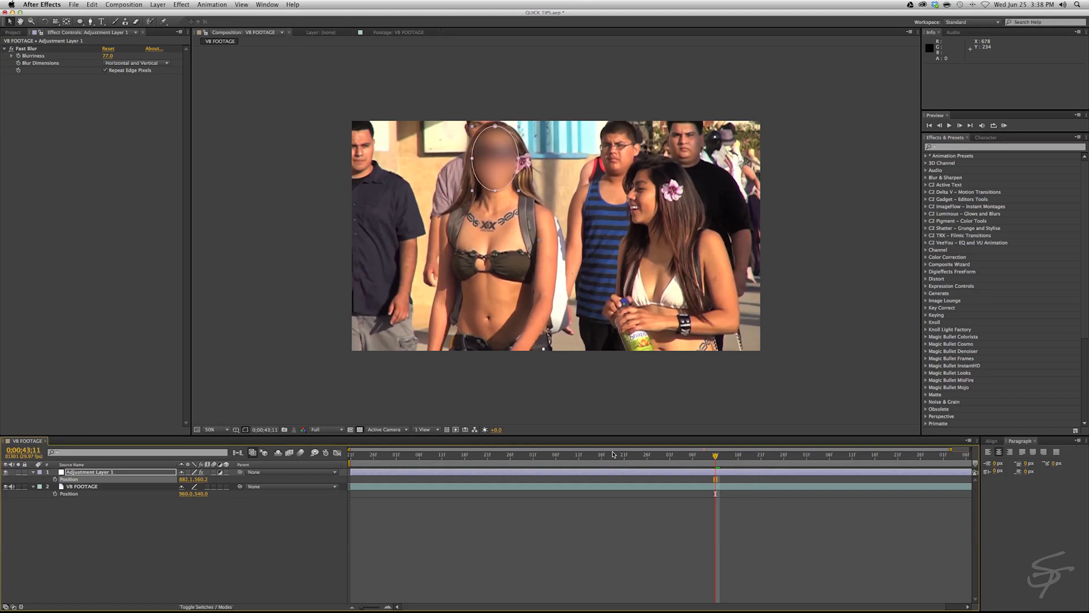
mouse_move(4, 516)
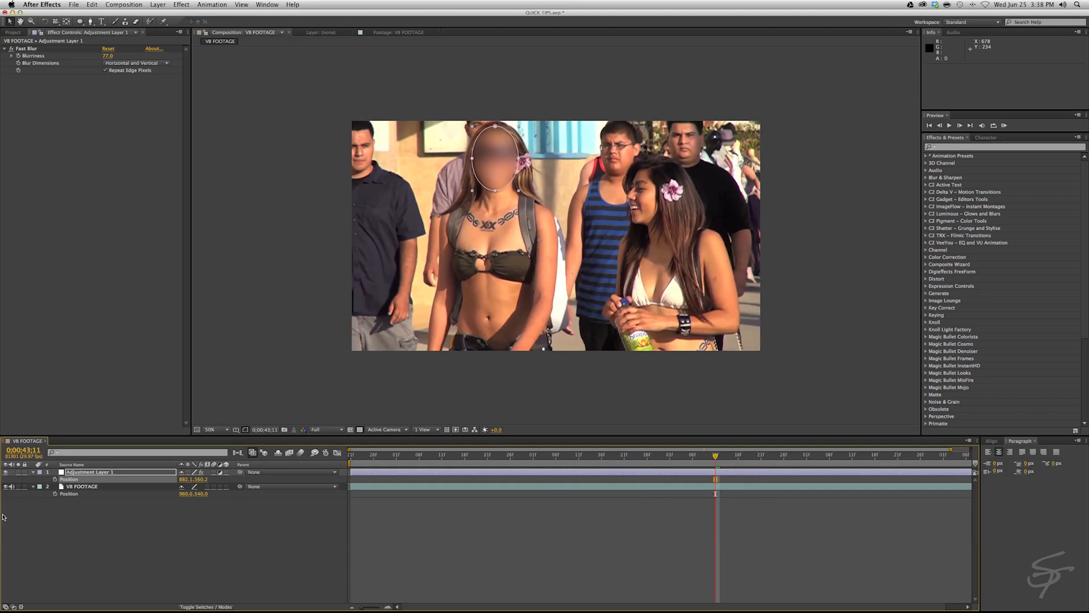
mouse_move(6, 474)
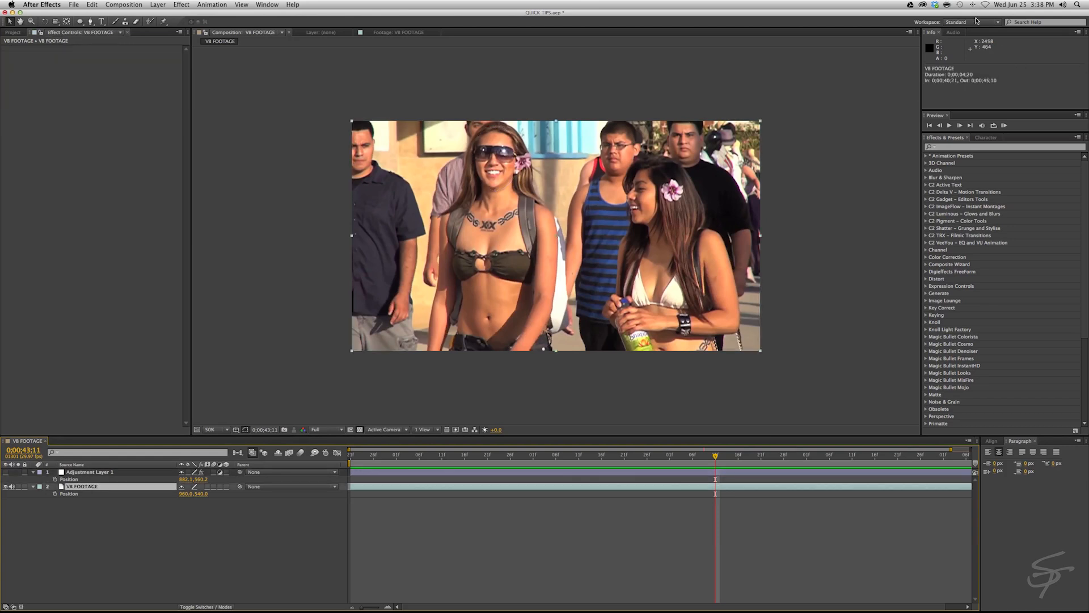
- Track the necklace point forward and apply the track to Adjustment Layer 1
left_click(970, 22)
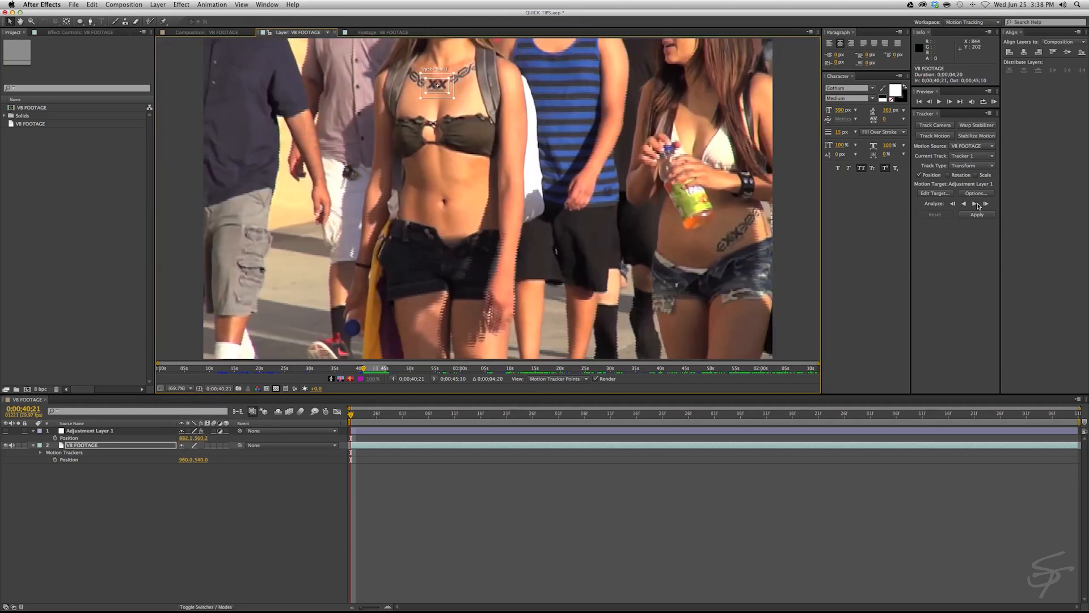
left_click(978, 203)
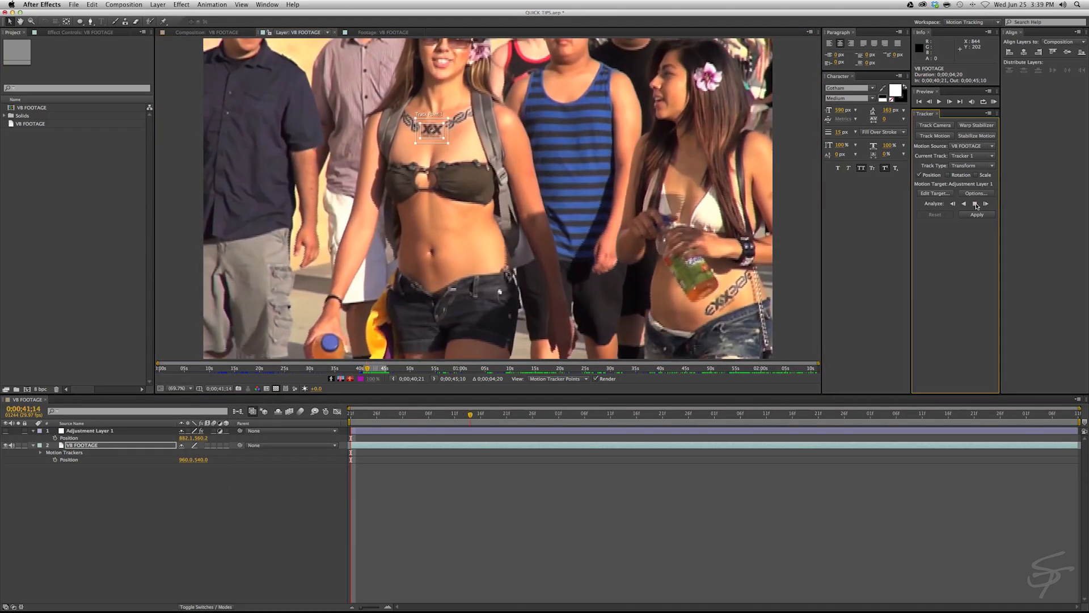
left_click(977, 204)
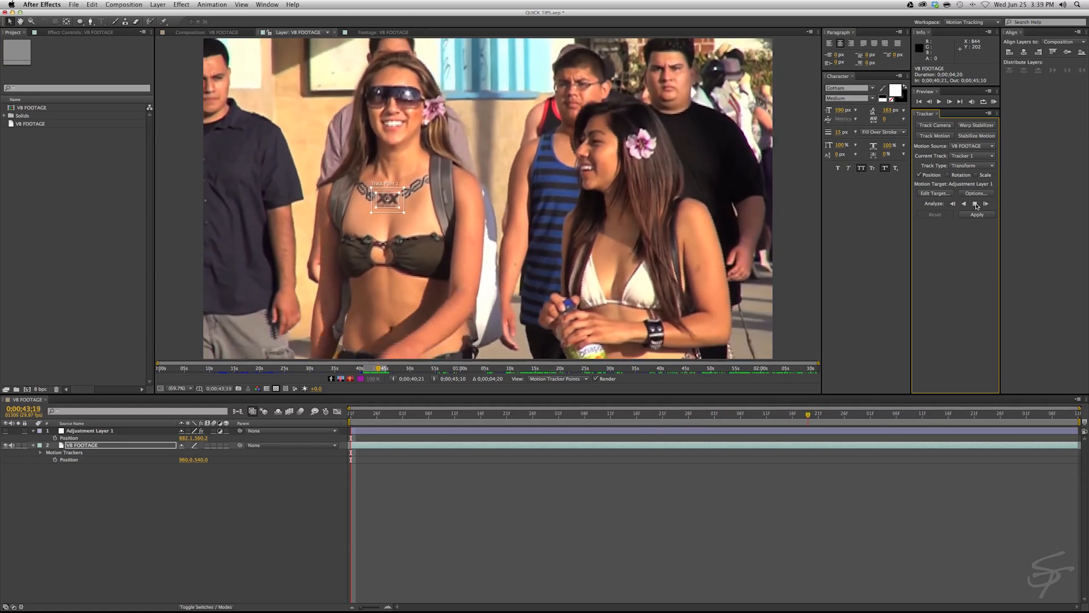
left_click(974, 203)
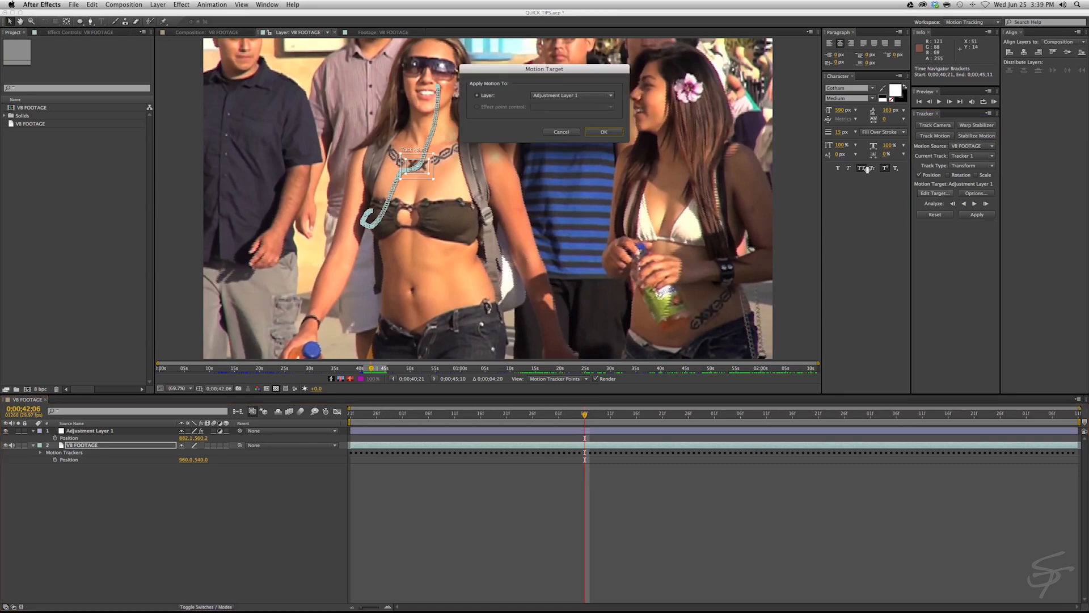
left_click(571, 95)
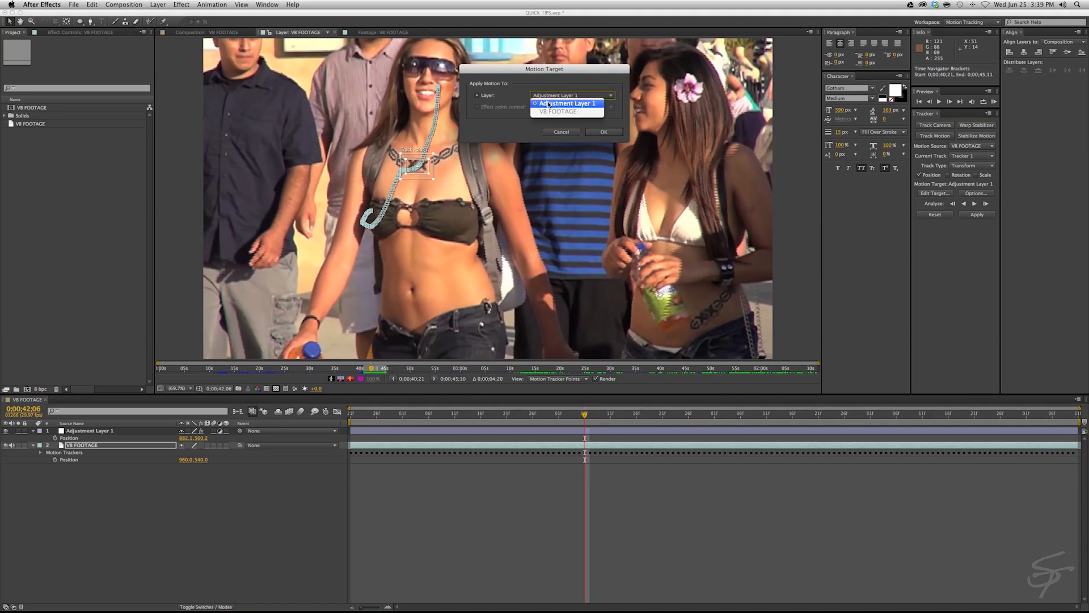
left_click(566, 103)
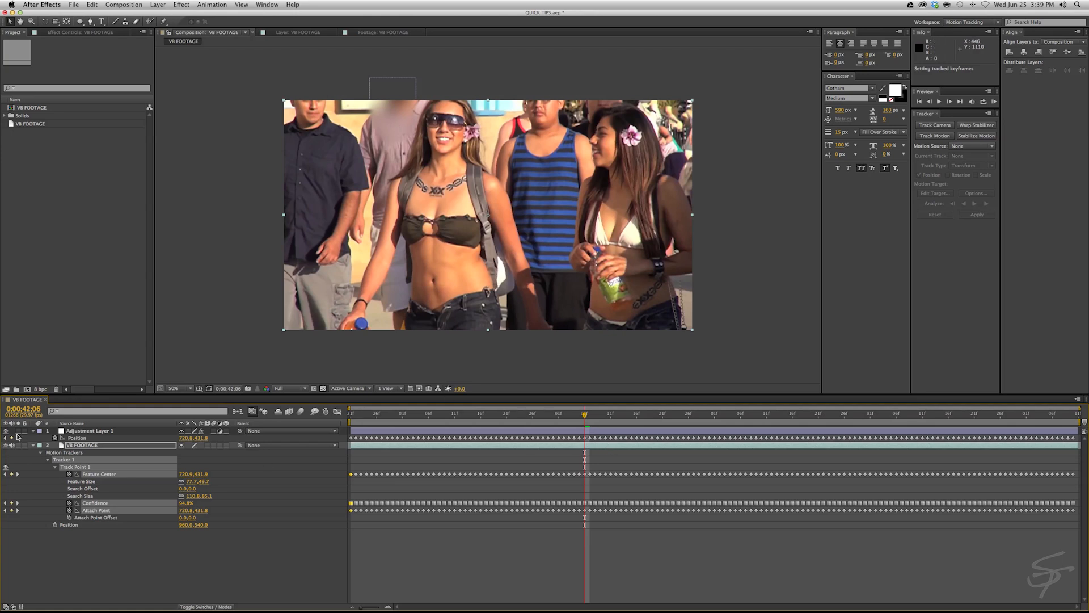
- Show the blur layer again and jump to later frames to confirm it follows her face
left_click(91, 430)
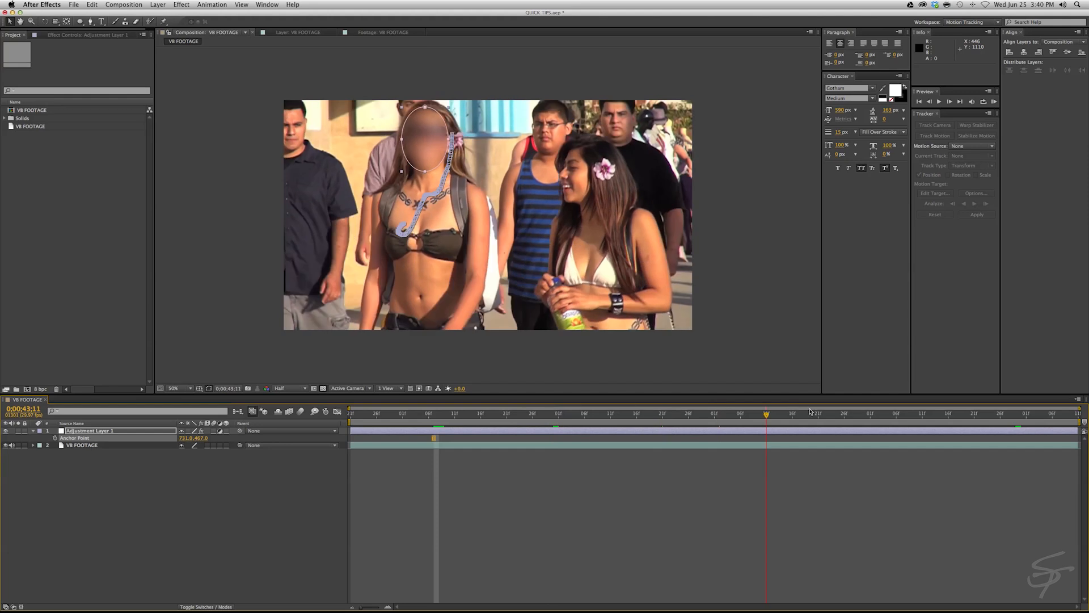
left_click(930, 413)
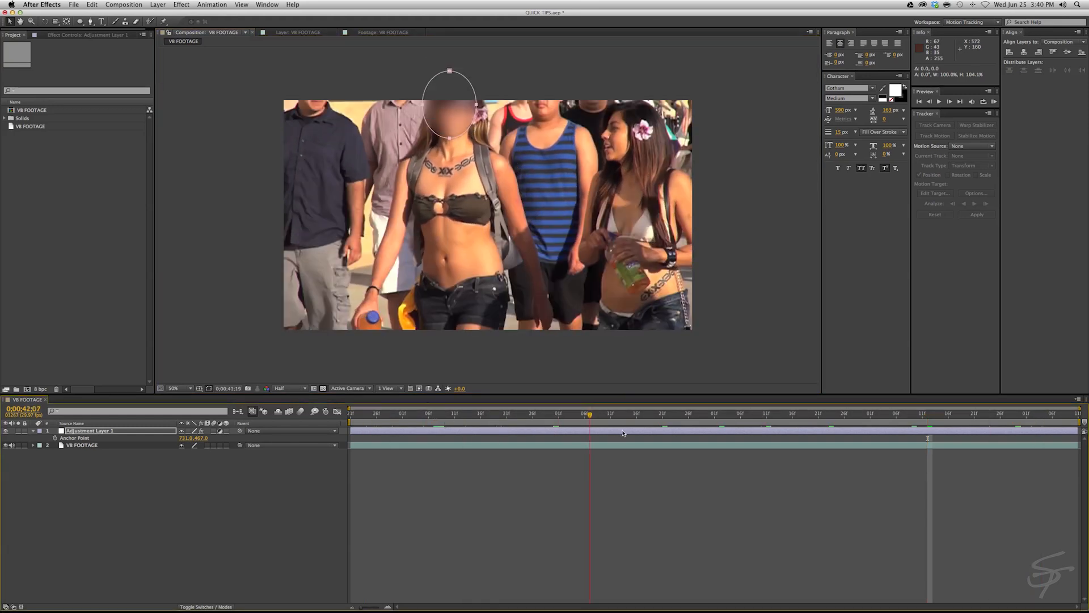
left_click(813, 414)
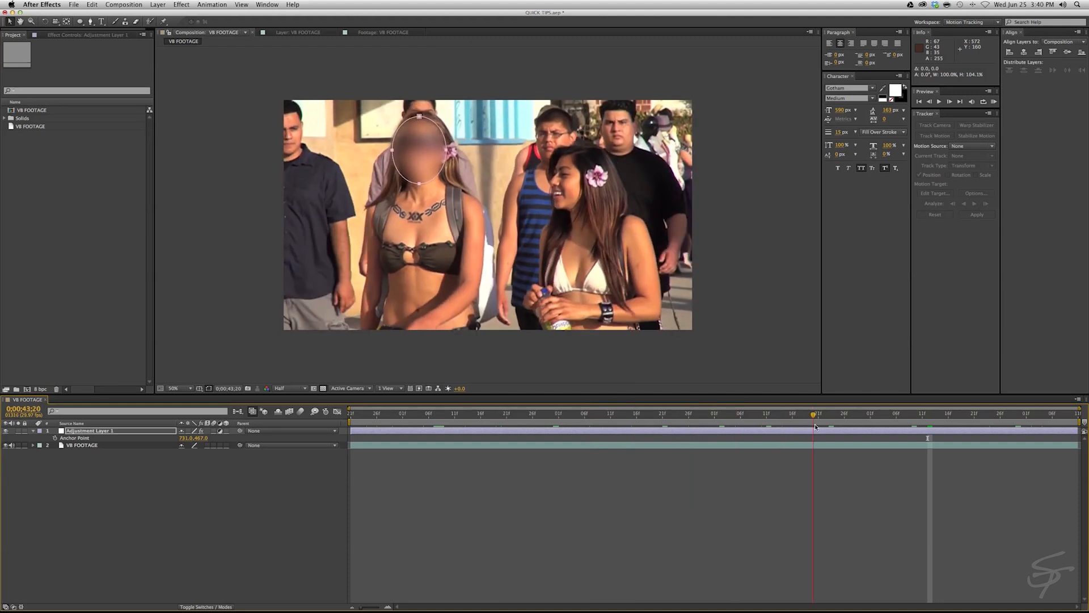
- Start a second tracker on the footage for the other woman's face
left_click(607, 414)
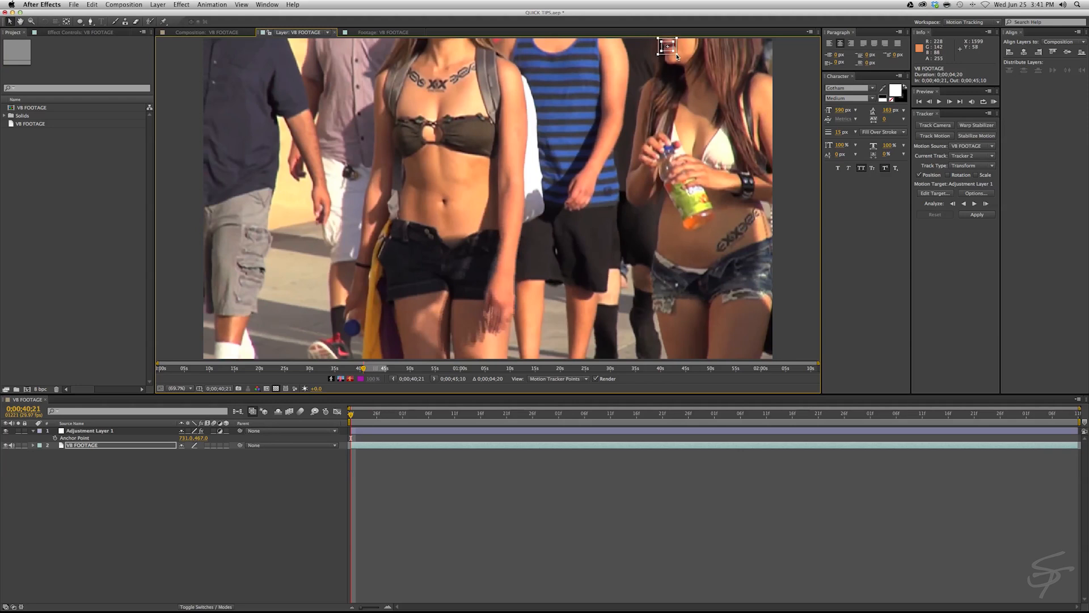
mouse_move(585, 247)
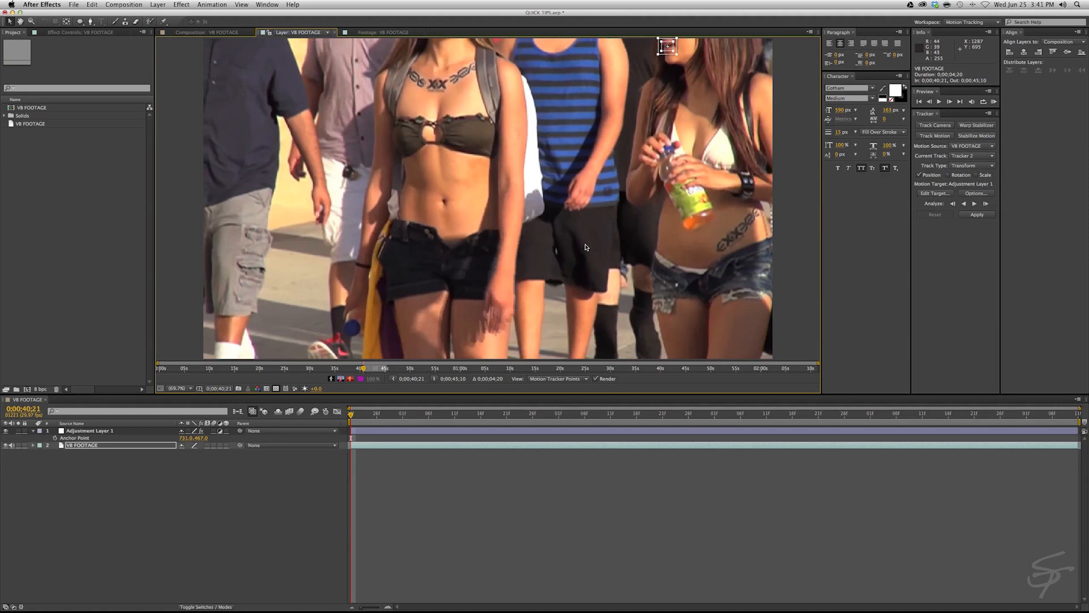
mouse_move(650, 263)
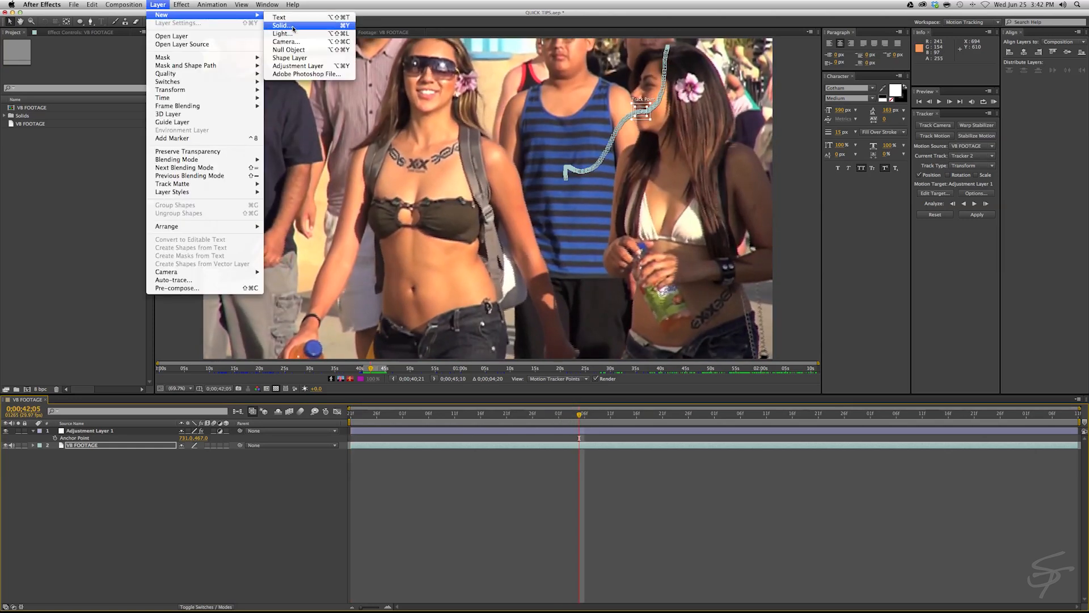
- Create a new black solid layer, then return to the tracked footage layer
left_click(282, 26)
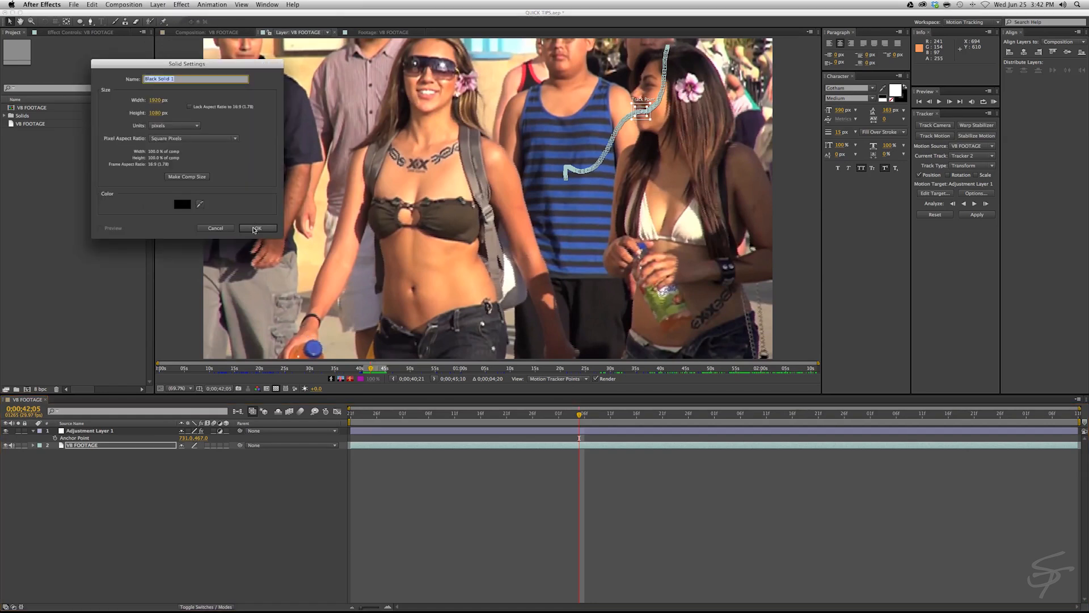
left_click(257, 228)
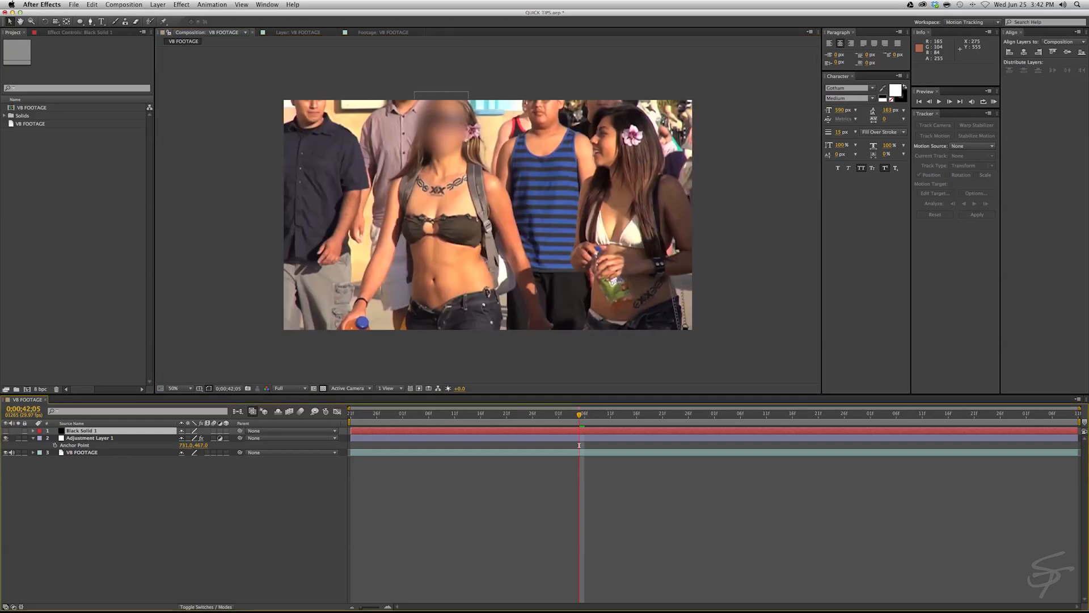
left_click(83, 20)
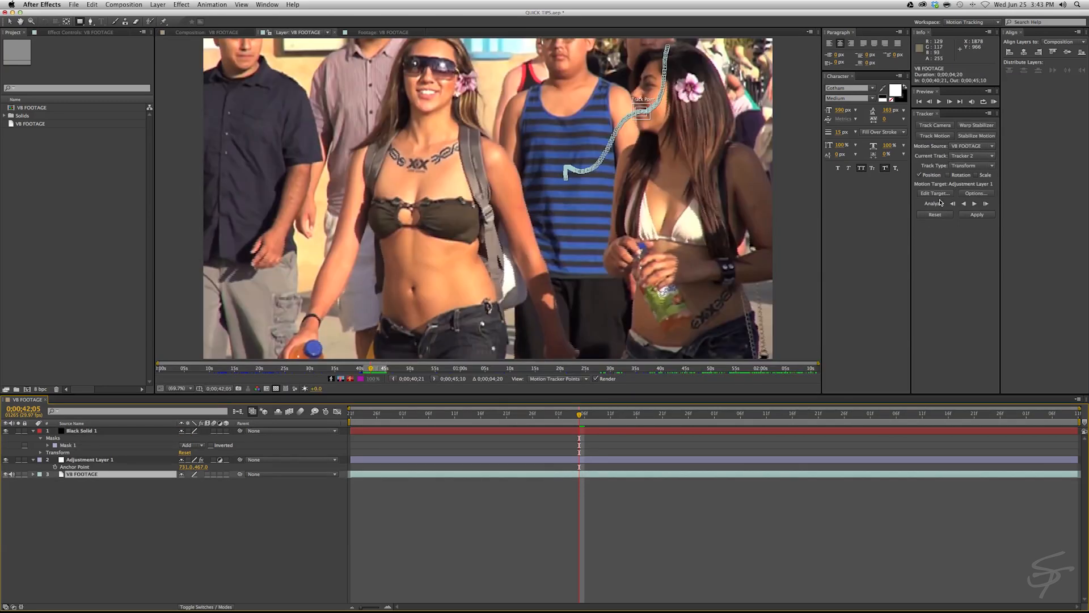
- Set Black Solid 1 as the second tracker's motion target
left_click(934, 193)
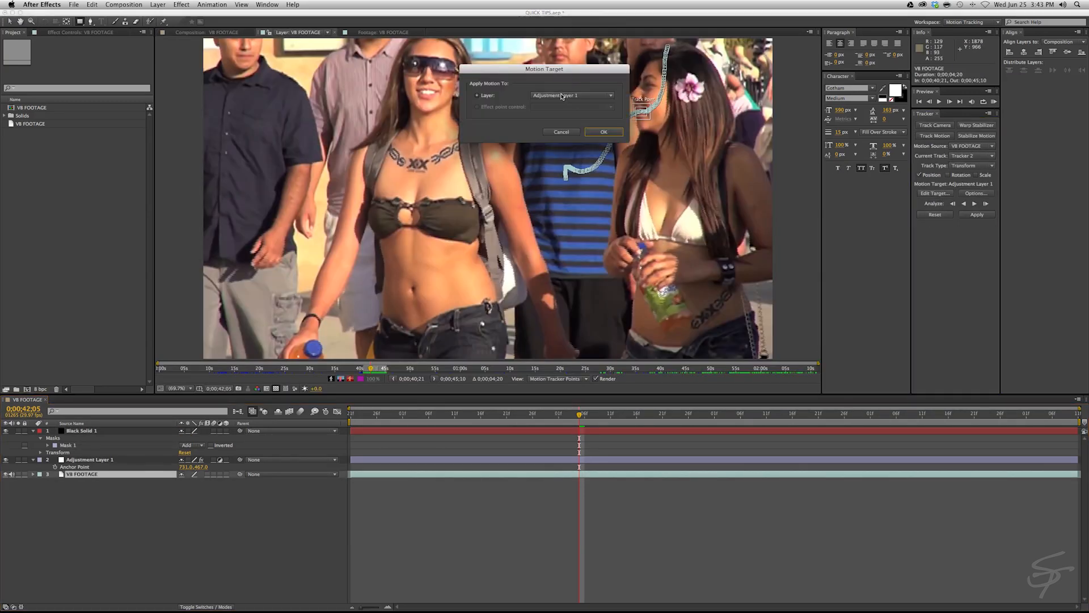
left_click(570, 96)
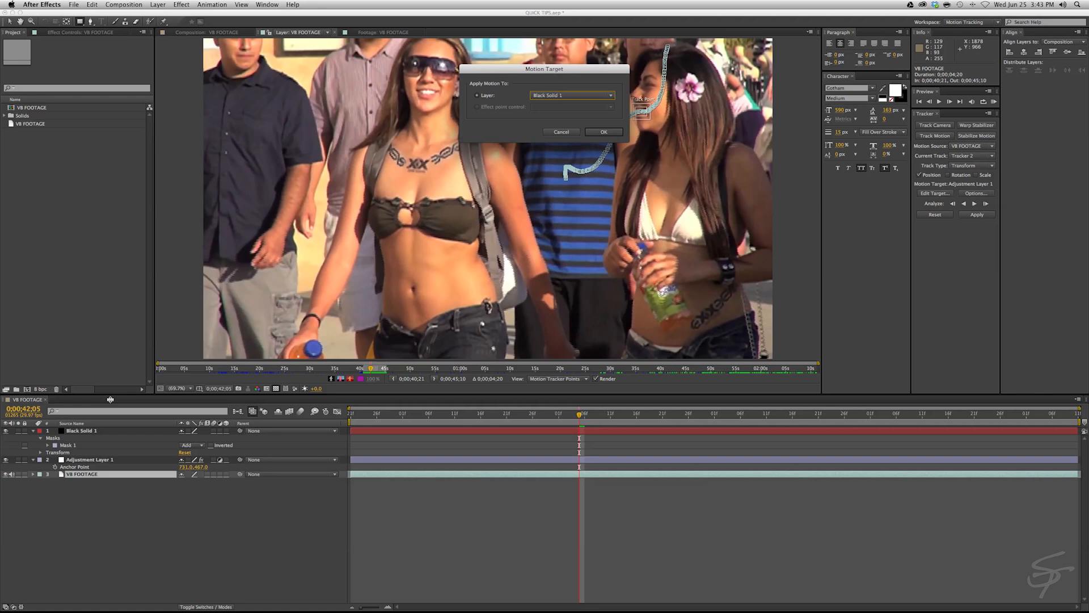
mouse_move(80, 438)
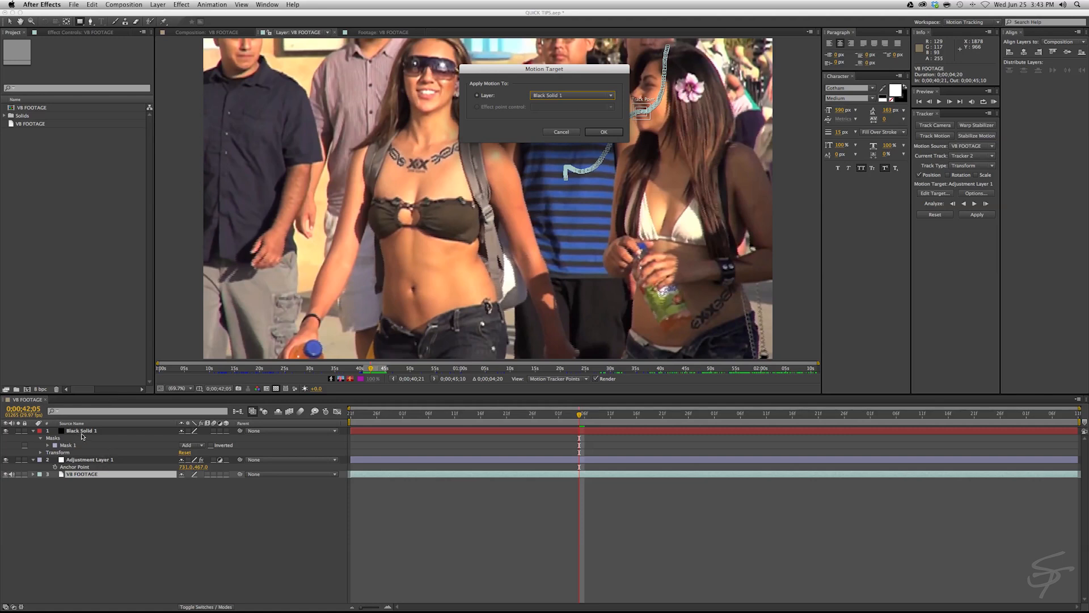
mouse_move(580, 126)
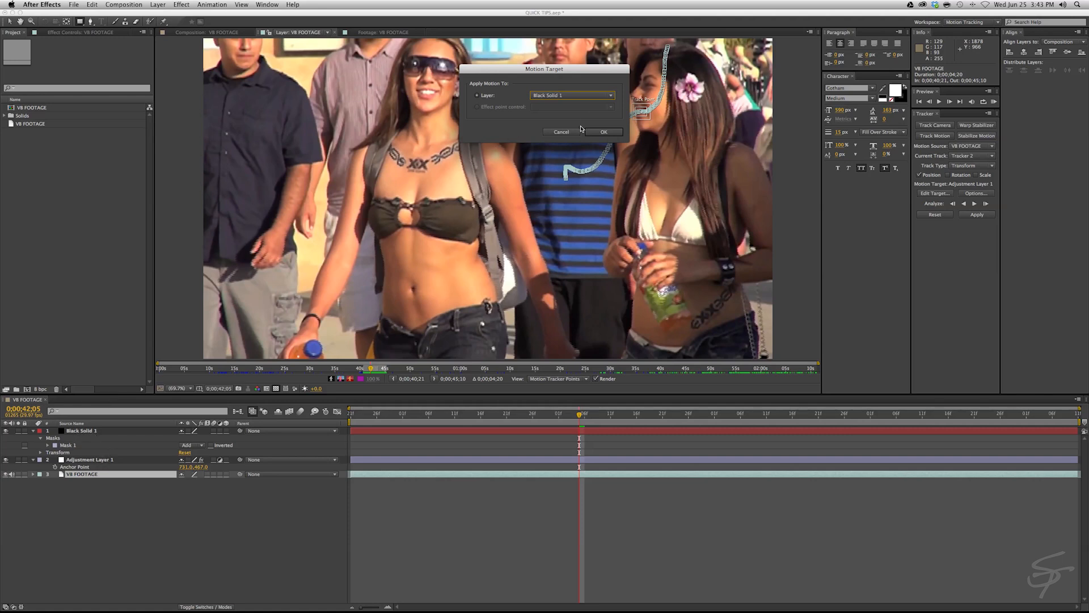
left_click(604, 131)
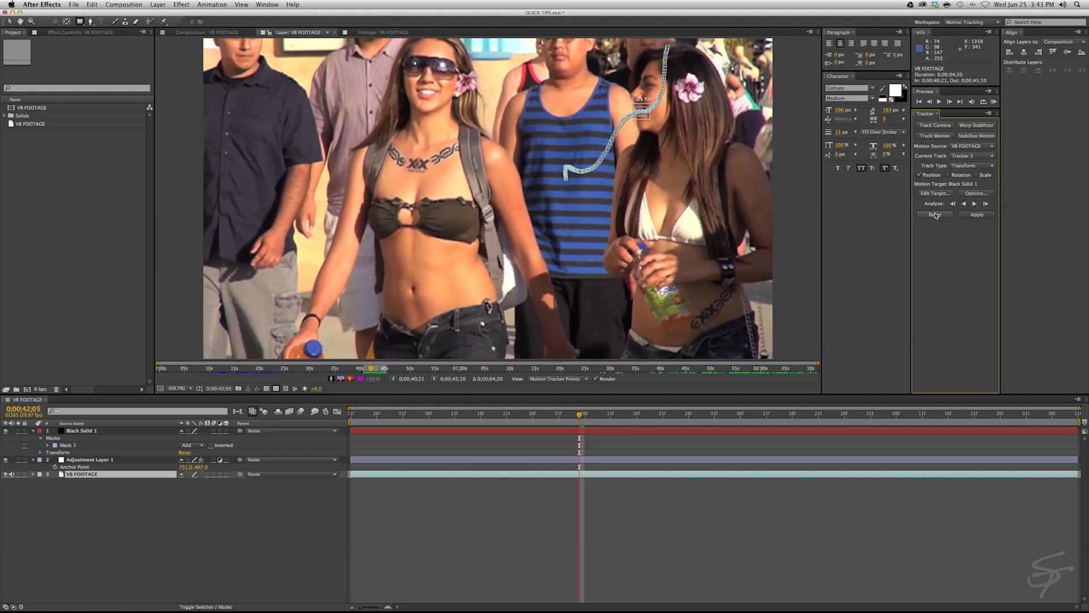
- Apply the track to the black solid using both X and Y dimensions
left_click(976, 215)
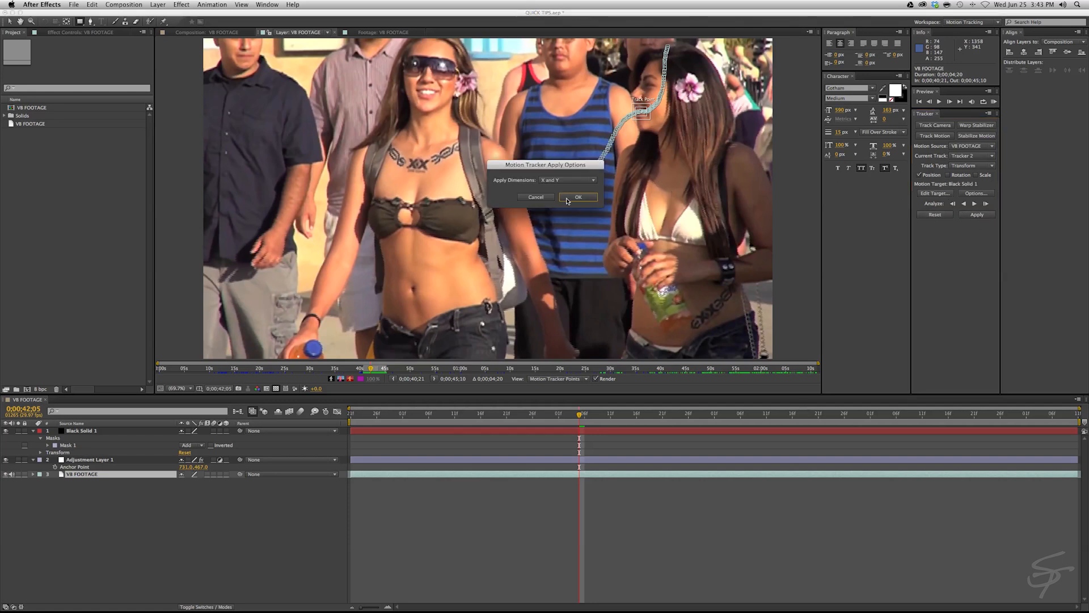
left_click(565, 180)
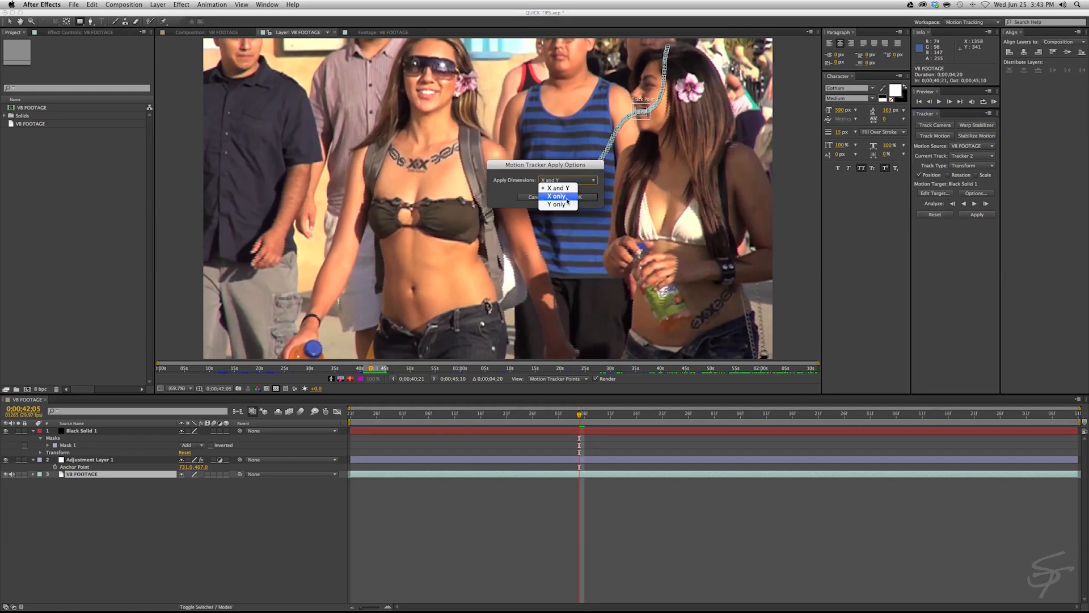
mouse_move(557, 205)
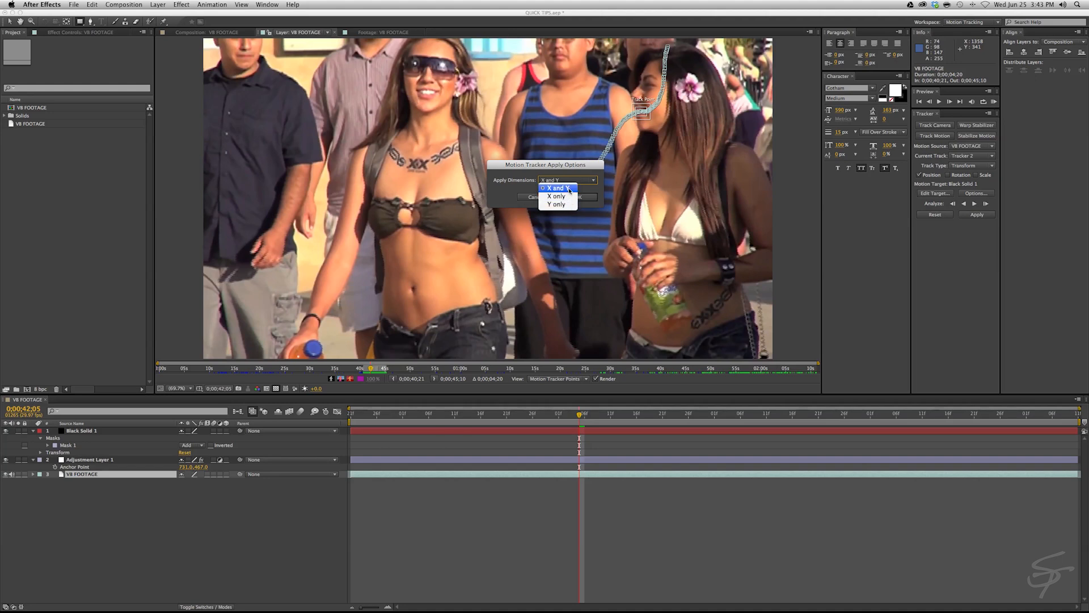
left_click(560, 187)
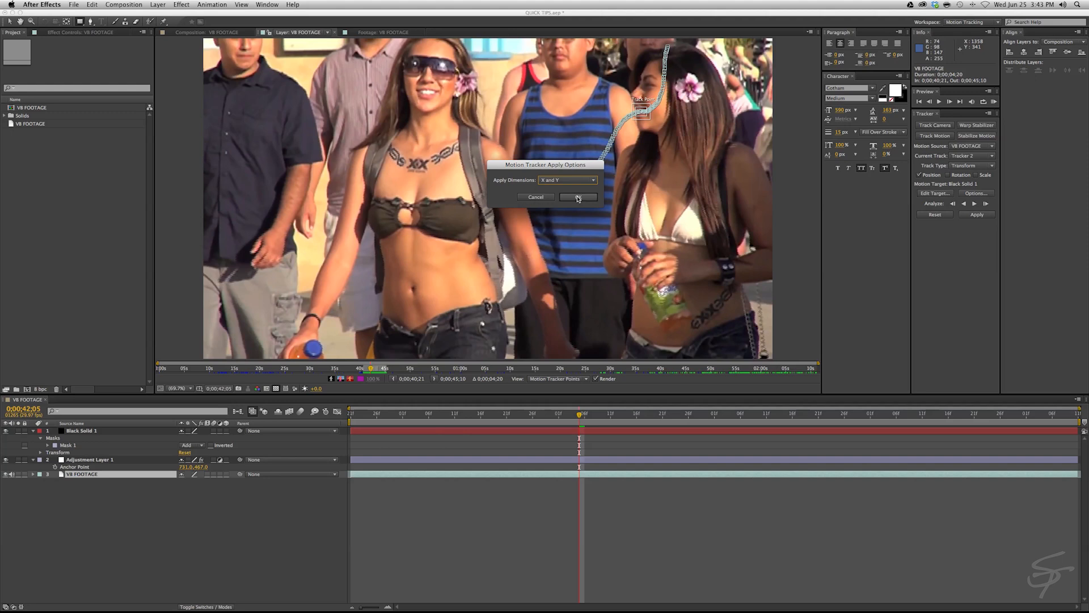
left_click(578, 197)
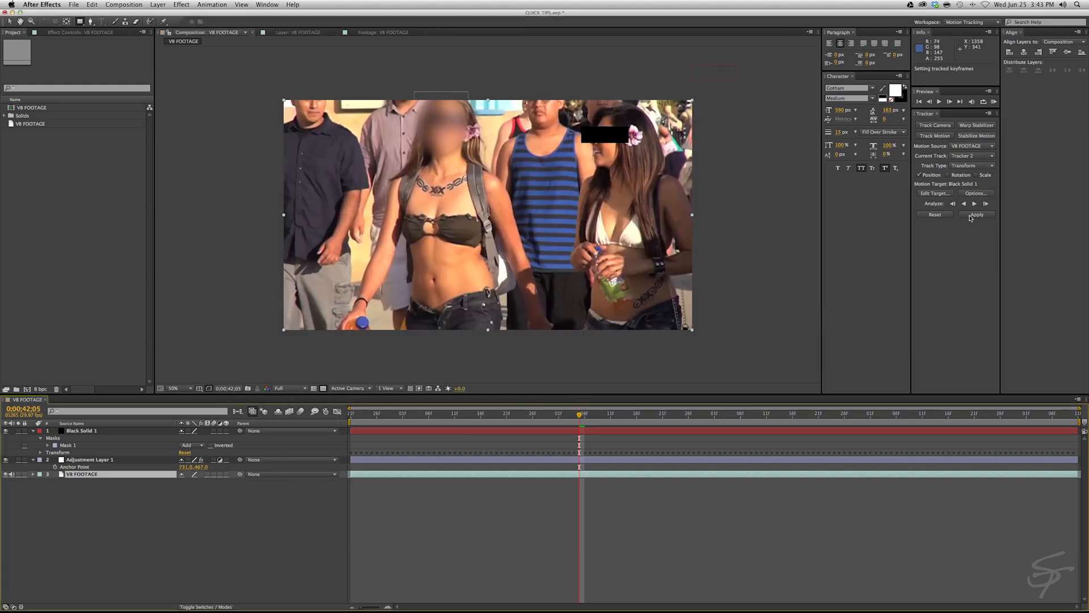
- Offset Black Solid 1's anchor point so the bar covers her eyes, then preview
left_click(976, 215)
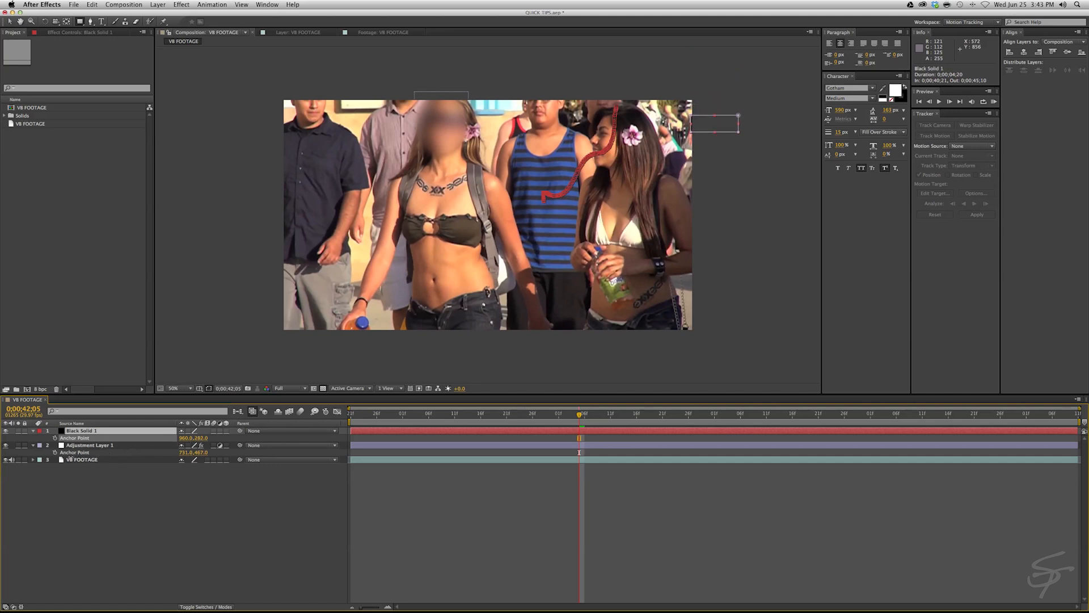
left_click_drag(715, 123, 597, 131)
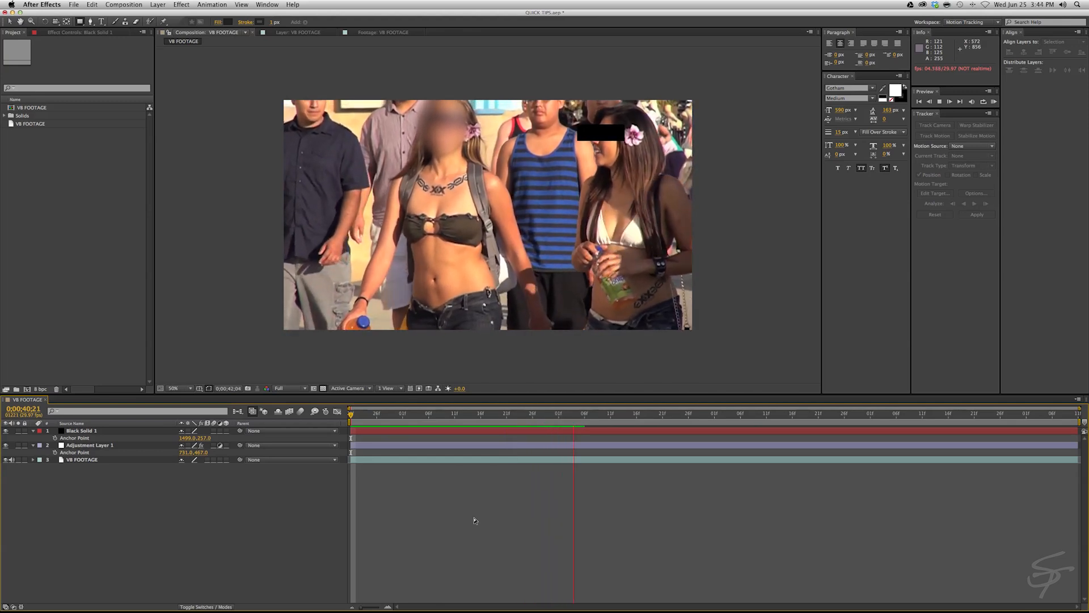
left_click(627, 419)
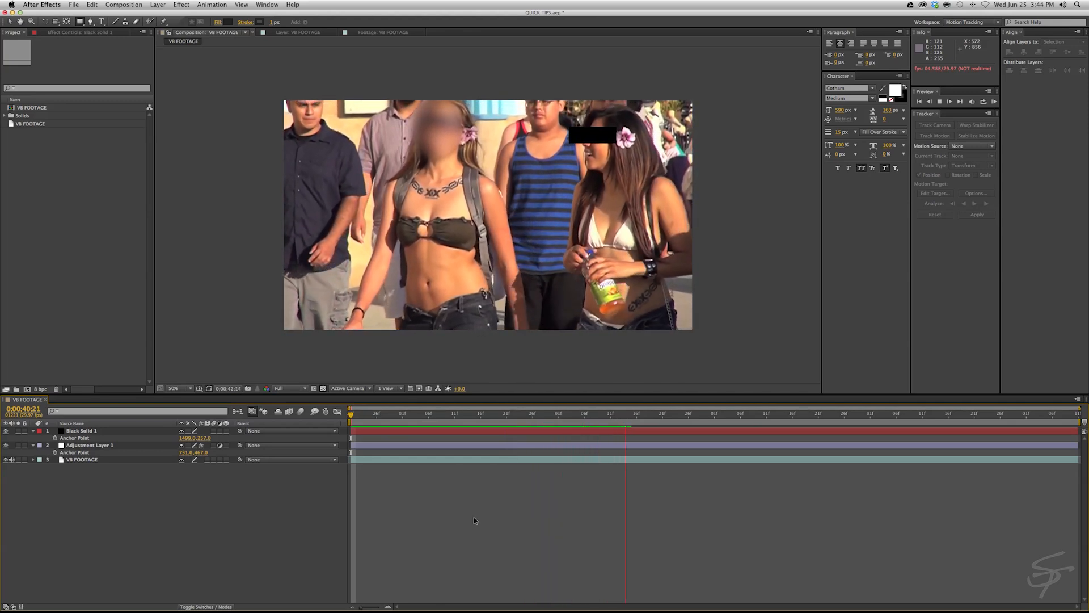